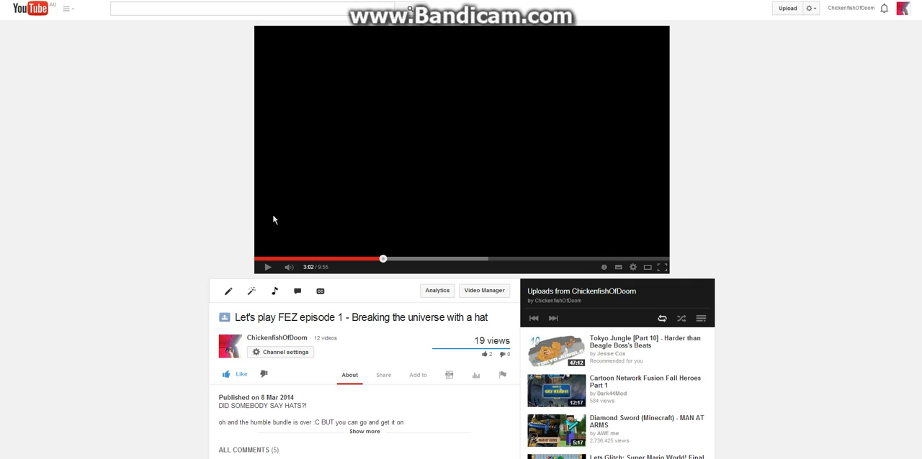
mouse_move(148, 256)
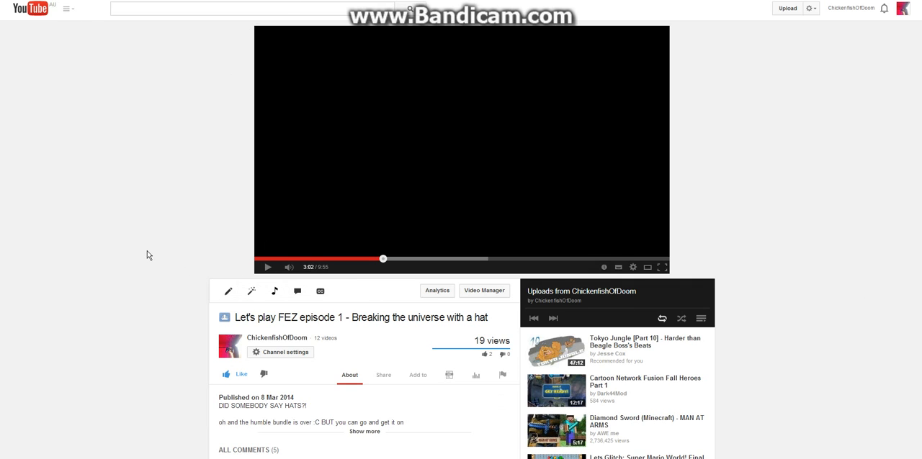
Step: Scroll down the FEZ episode 1 watch page while playback resumes from 3:02
scroll(down, 3)
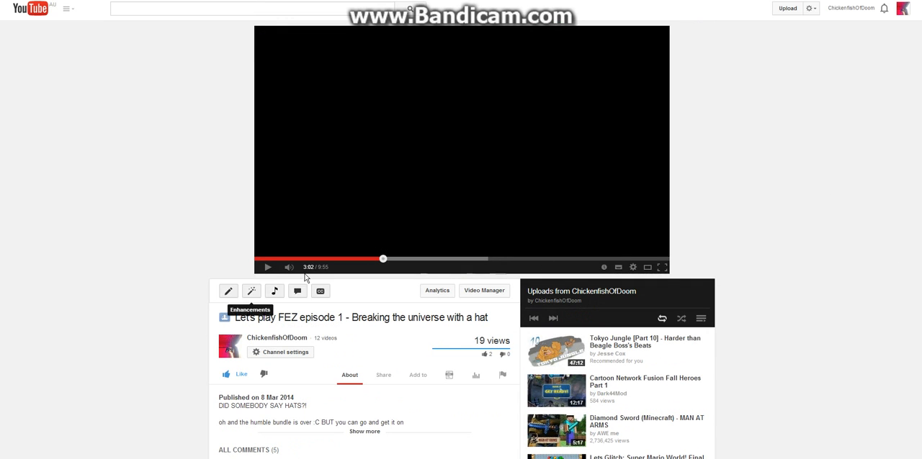
mouse_move(370, 217)
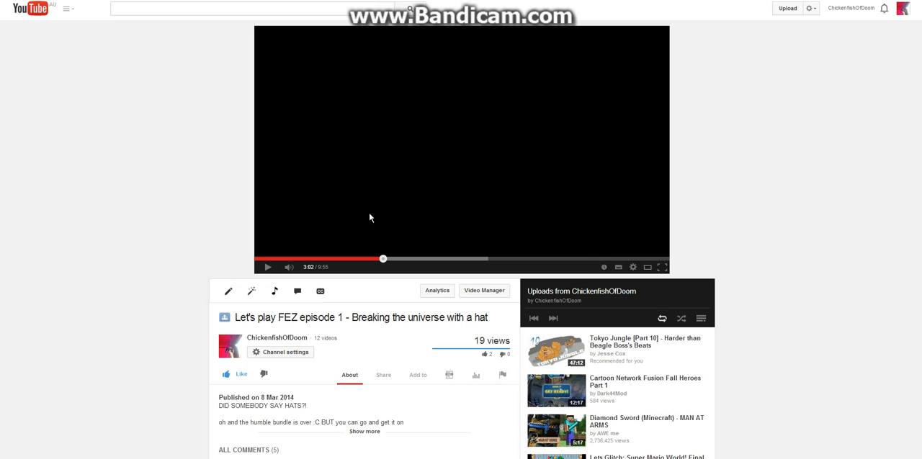
mouse_move(385, 273)
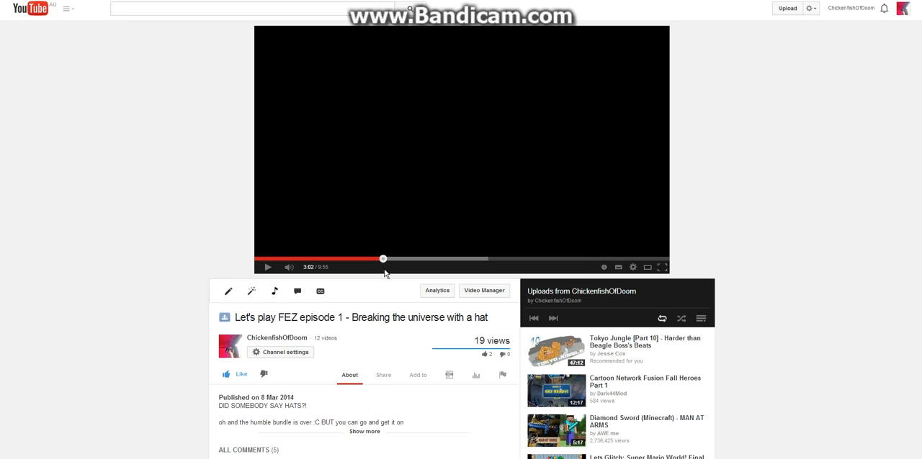
mouse_move(267, 261)
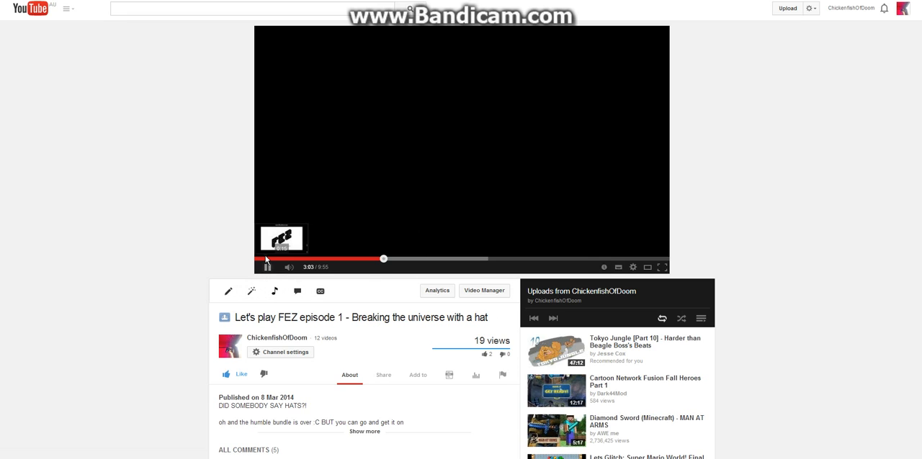
Step: Seek near the start, reload the FEZ episode page, and restart playback from the beginning
click(266, 267)
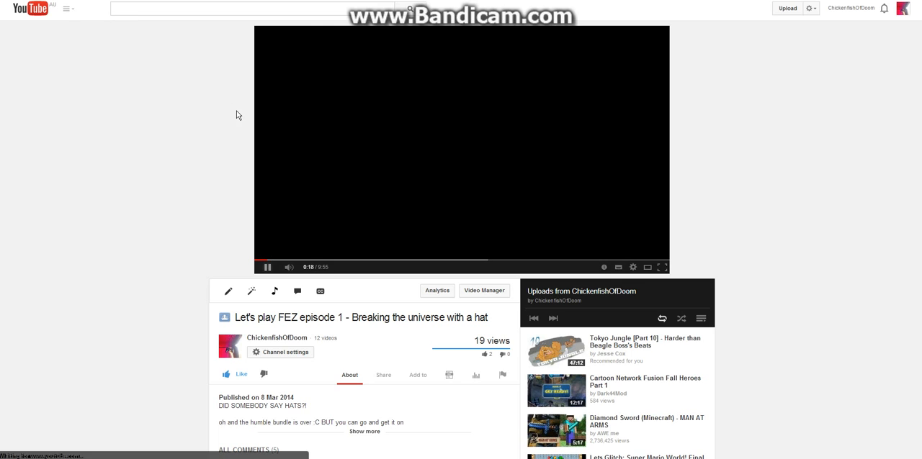
click(257, 259)
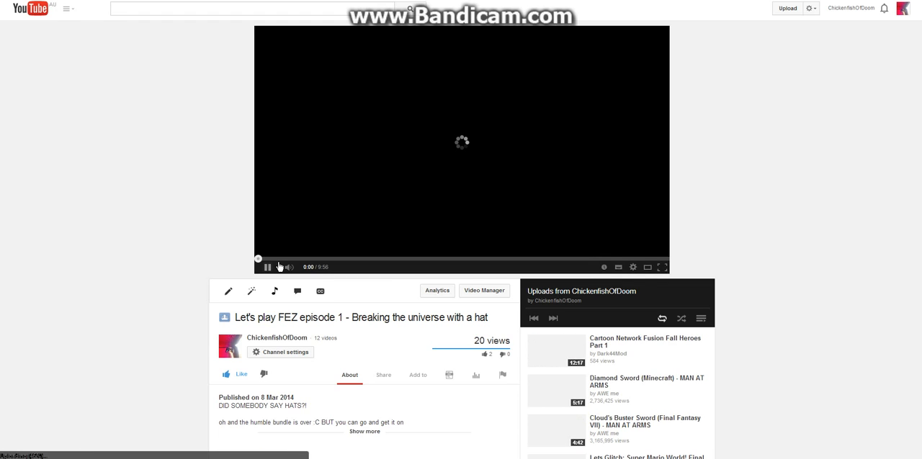
mouse_move(272, 259)
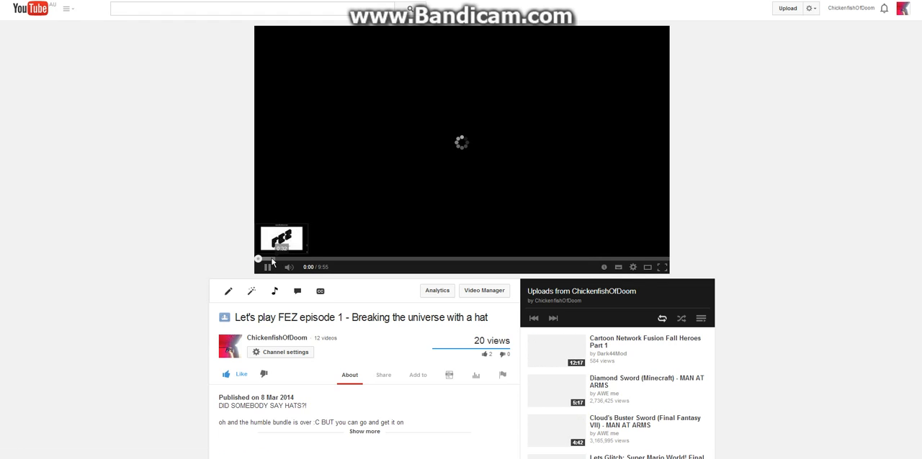
click(266, 267)
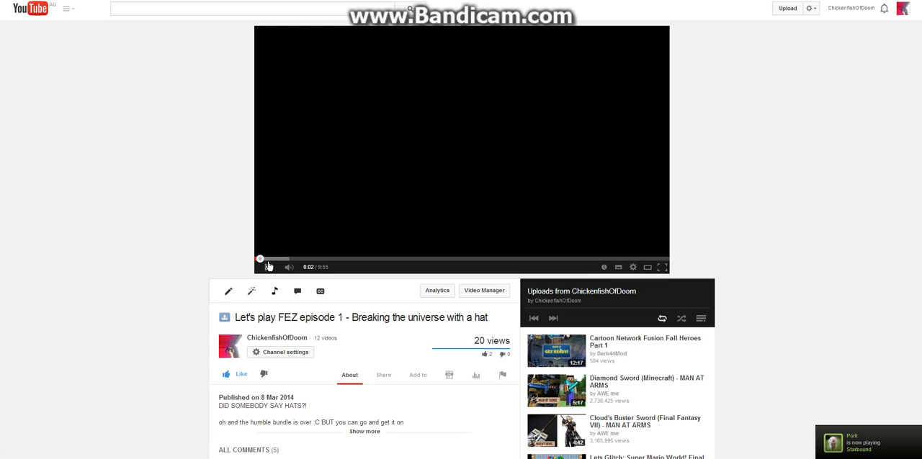
Step: Pause the FEZ episode at 0:02 with the picture still black
click(267, 267)
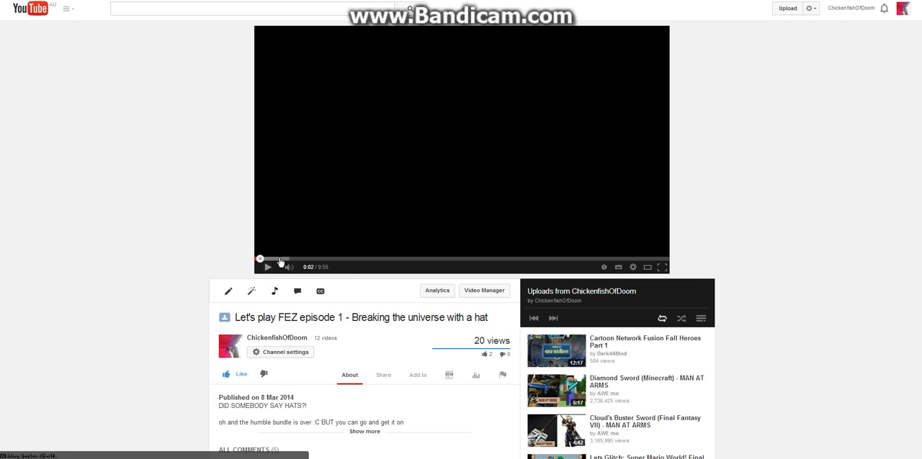
mouse_move(274, 325)
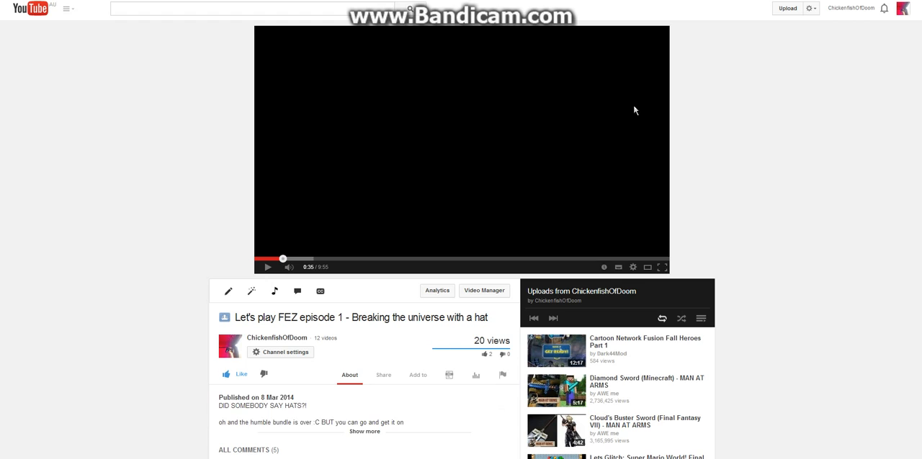
mouse_move(715, 71)
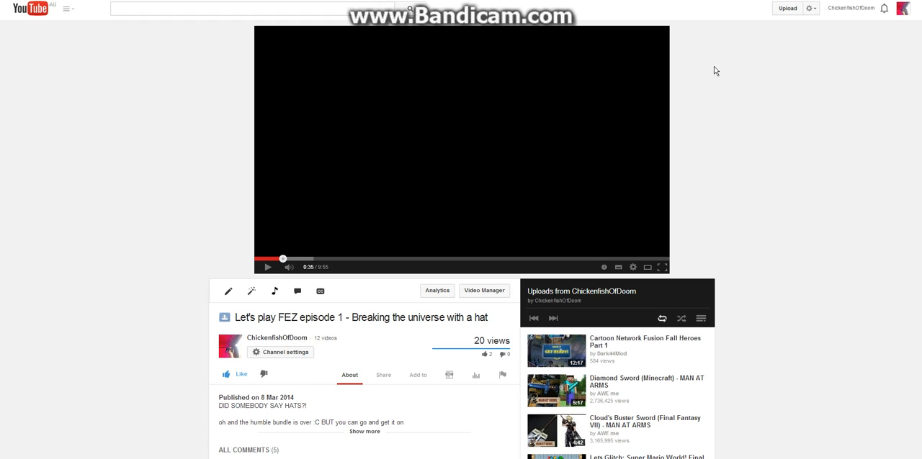
mouse_move(420, 236)
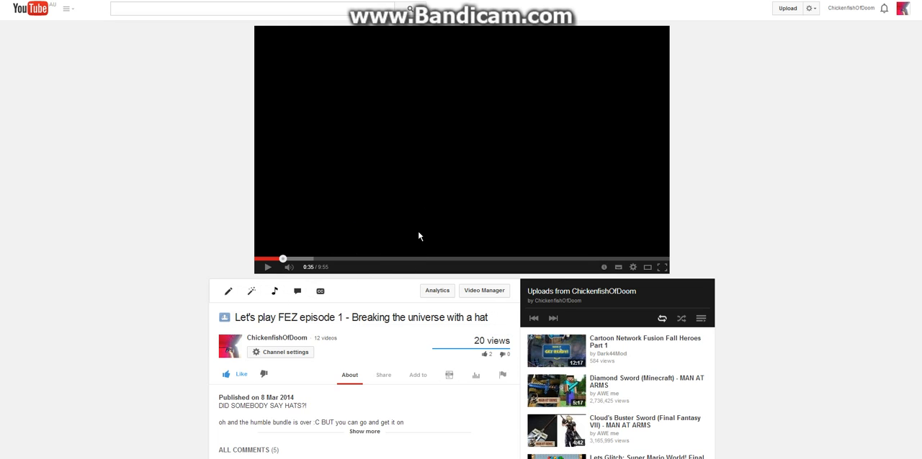
mouse_move(576, 120)
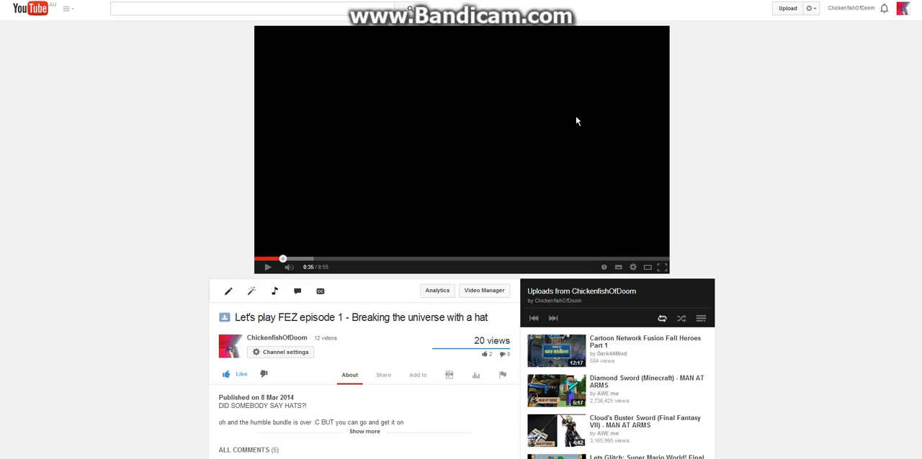